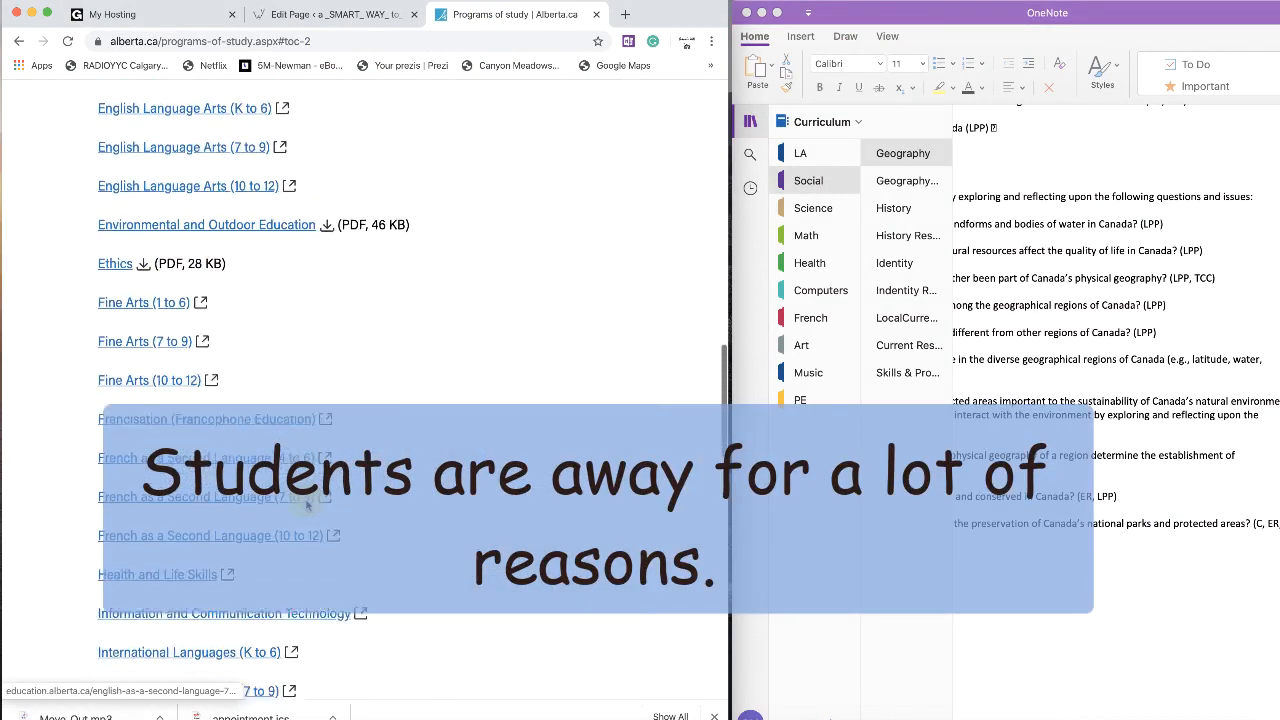
# - Open the Social Studies (K to 6) program of studies PDF from the Programs of study list
pyautogui.scroll(-3)
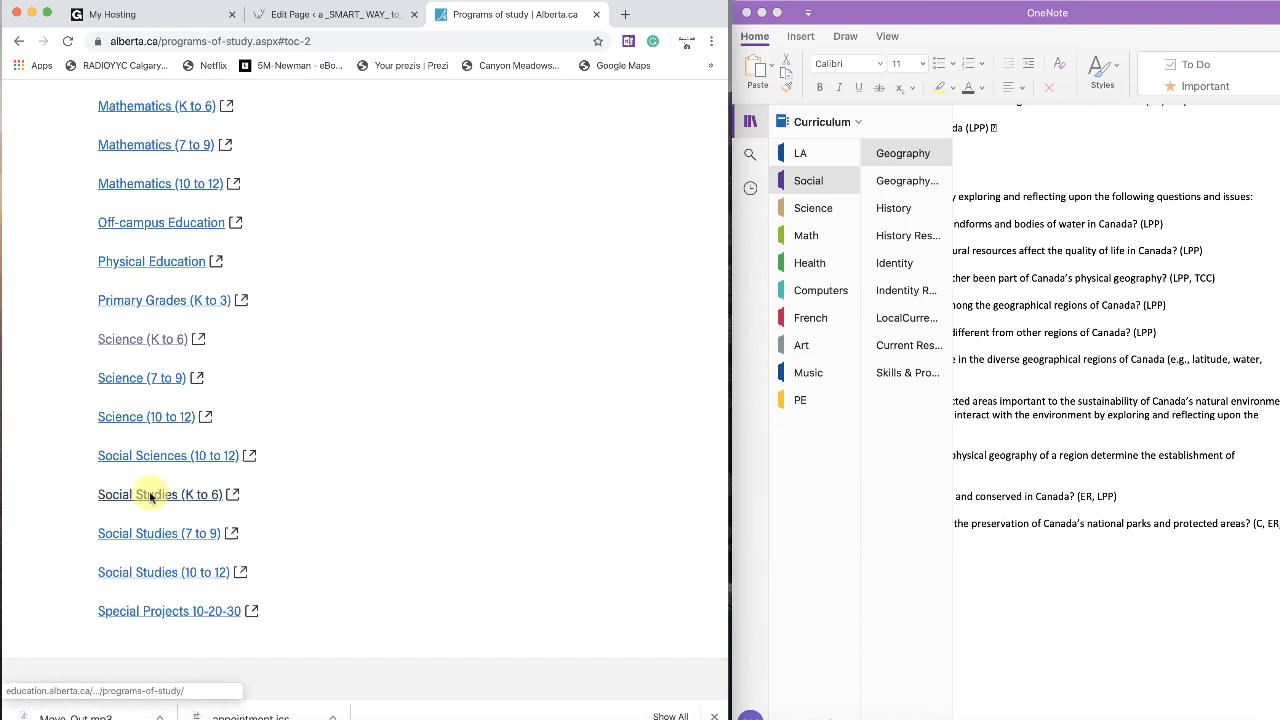
pyautogui.click(160, 494)
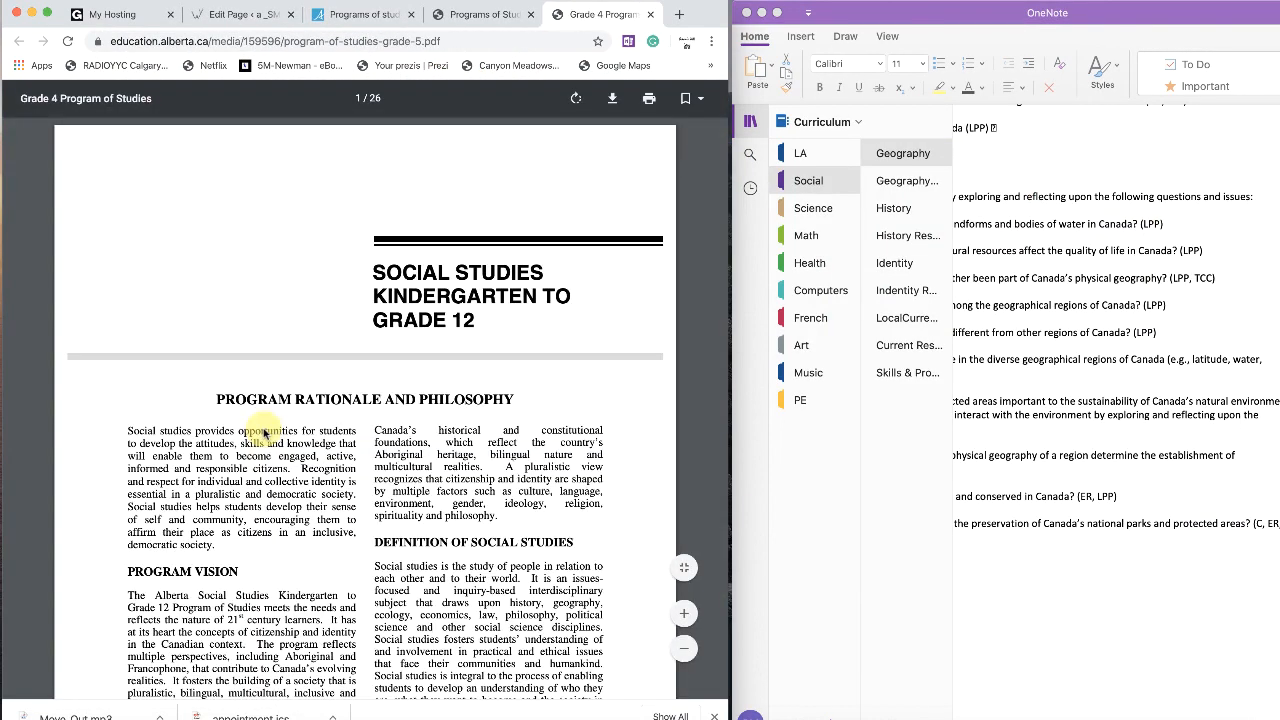
# - Scroll the PDF down to the Grade 5 outcomes for 5.1 Physical Geography of Canada
pyautogui.scroll(-3)
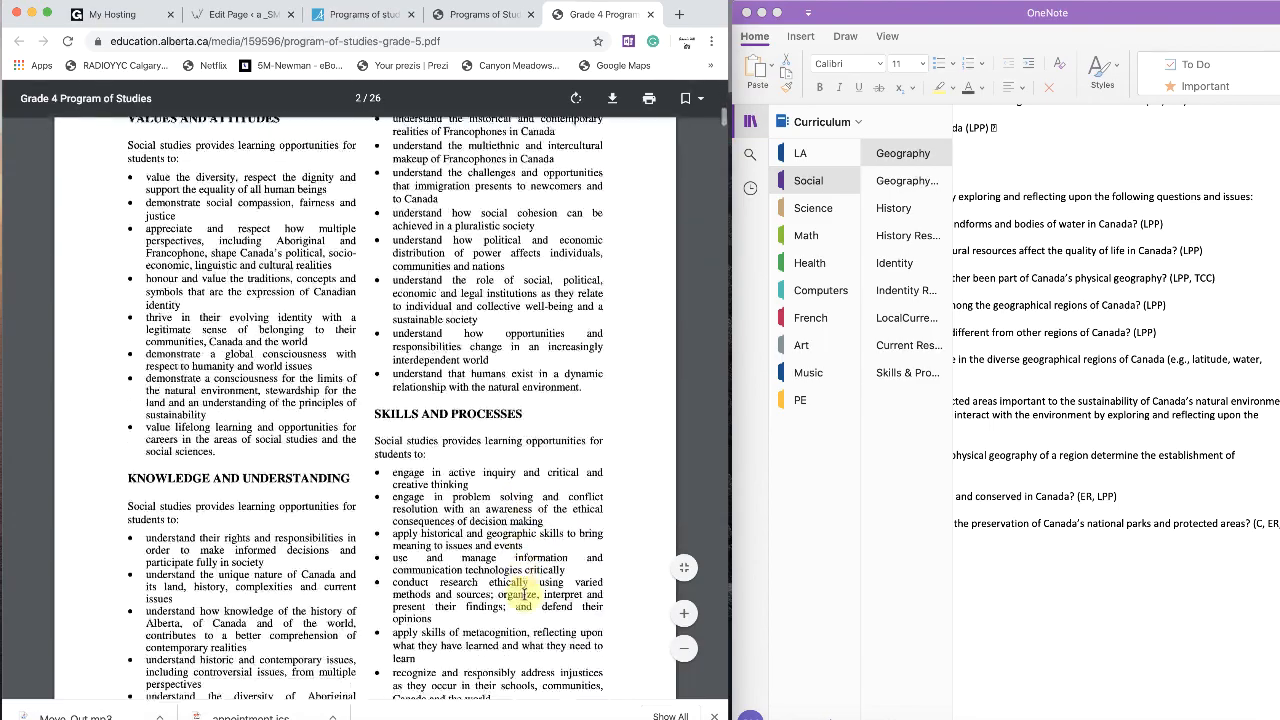
pyautogui.scroll(-3)
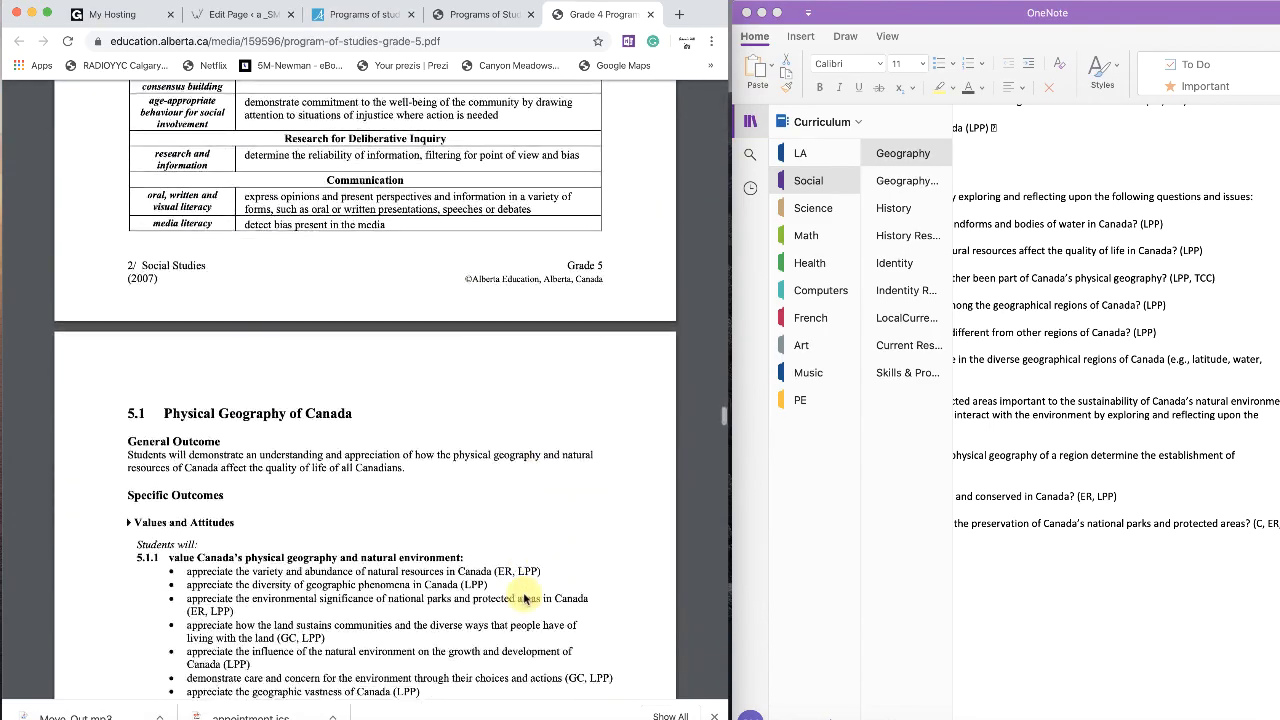
pyautogui.scroll(-3)
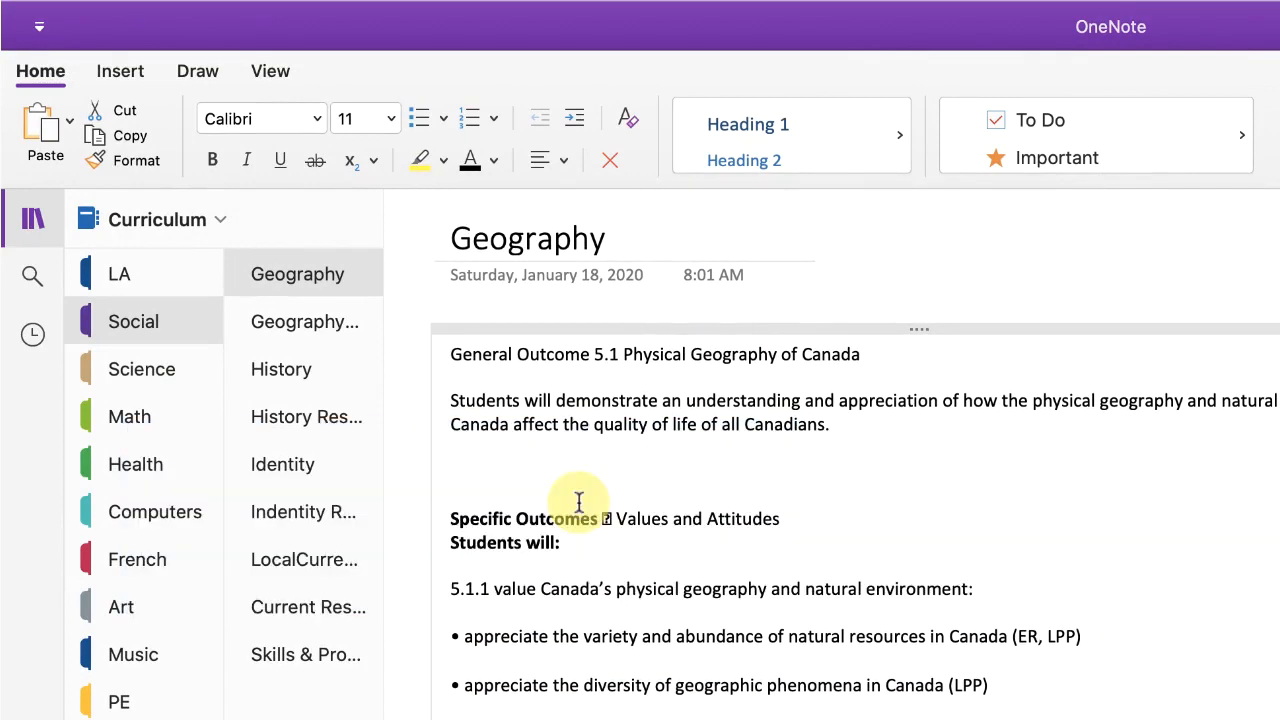
# - Browse Geography Resources, Identity Resources, Local Current Events and Current Resources, ending on Skills & Processes
pyautogui.click(305, 321)
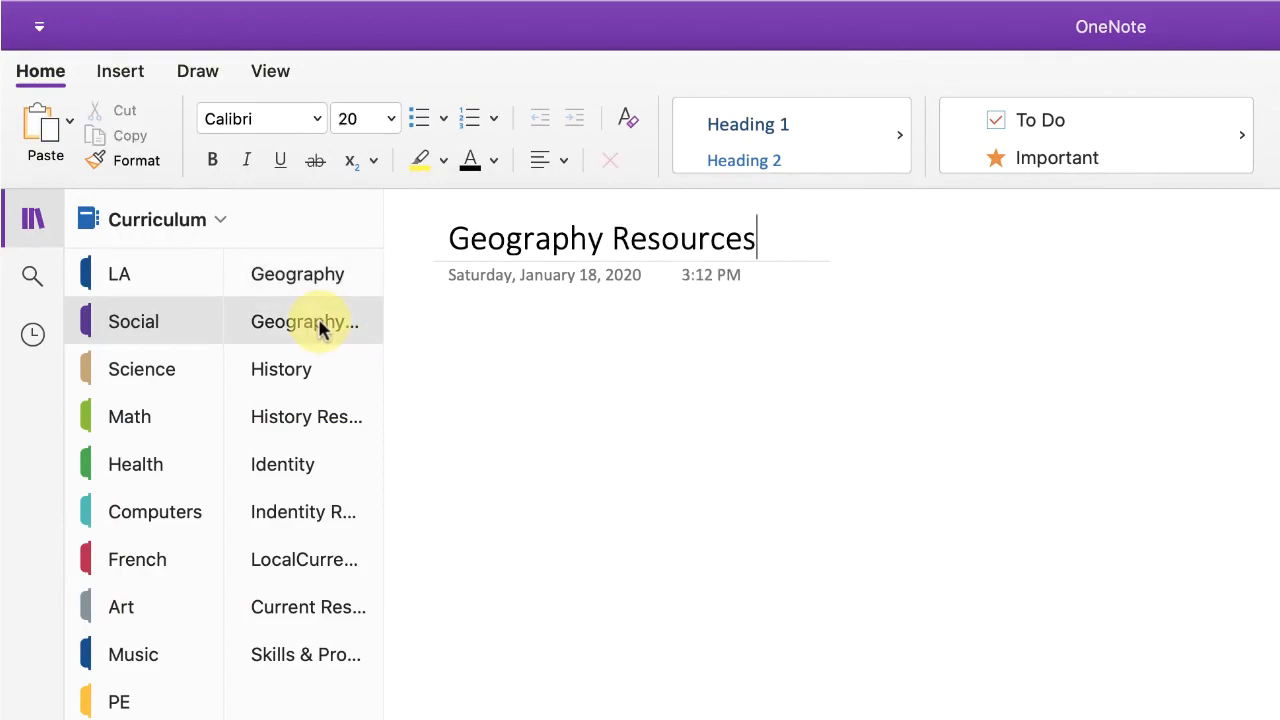
pyautogui.click(281, 369)
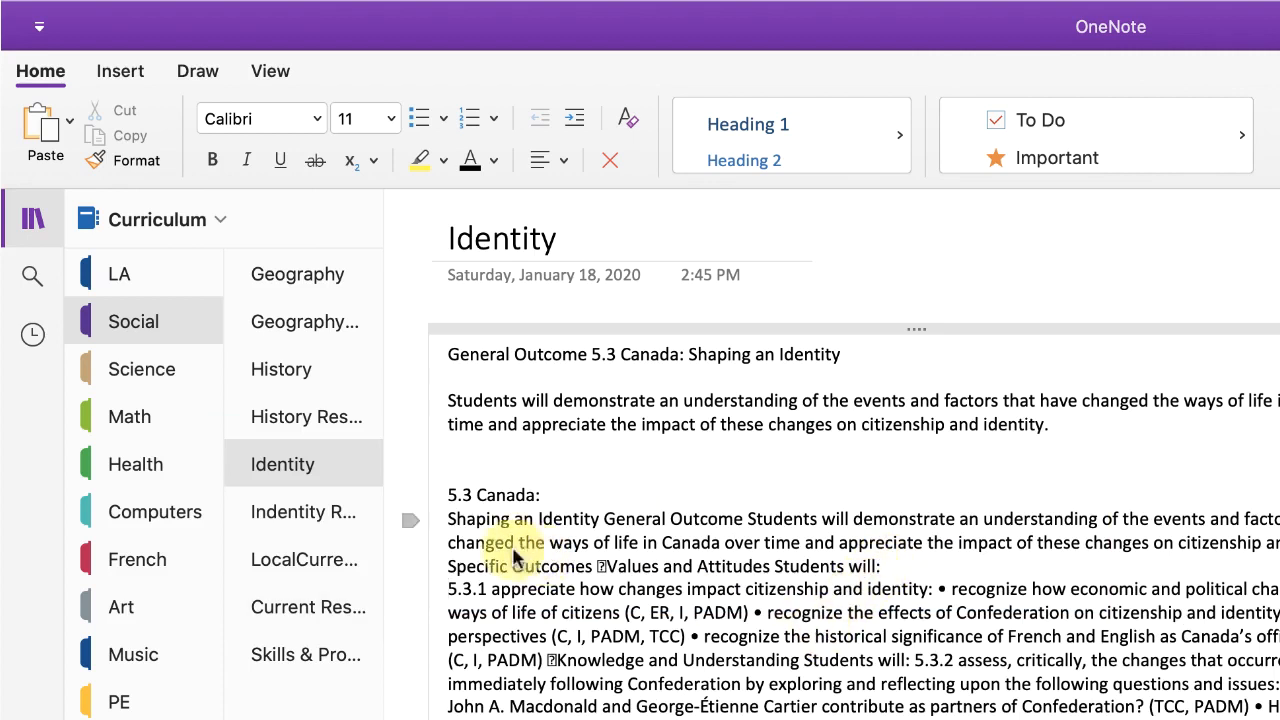
pyautogui.click(303, 511)
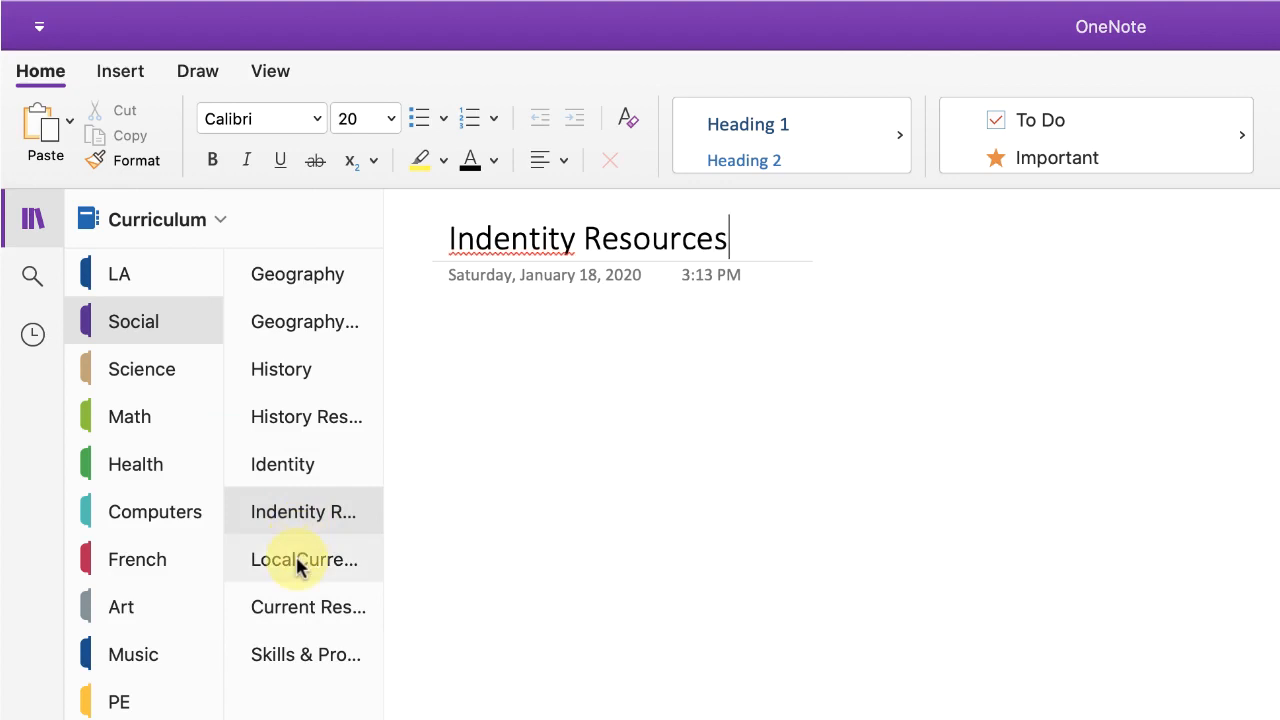
pyautogui.click(303, 559)
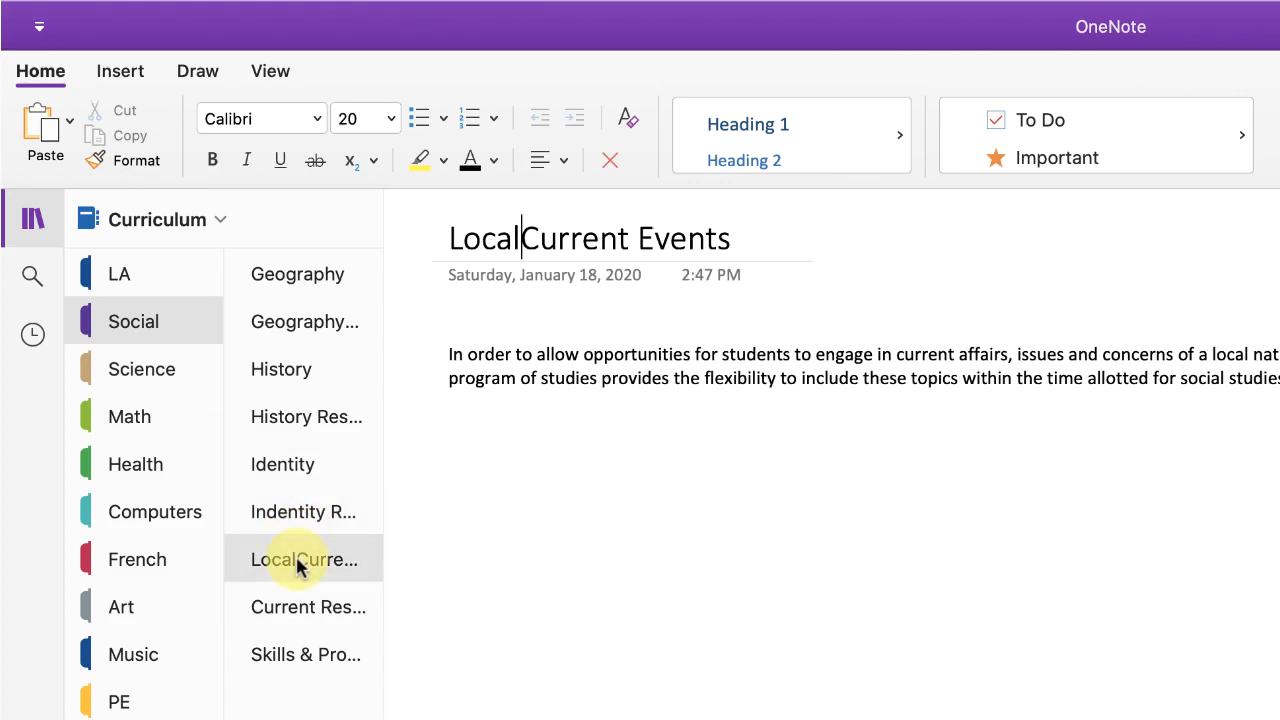
pyautogui.click(308, 607)
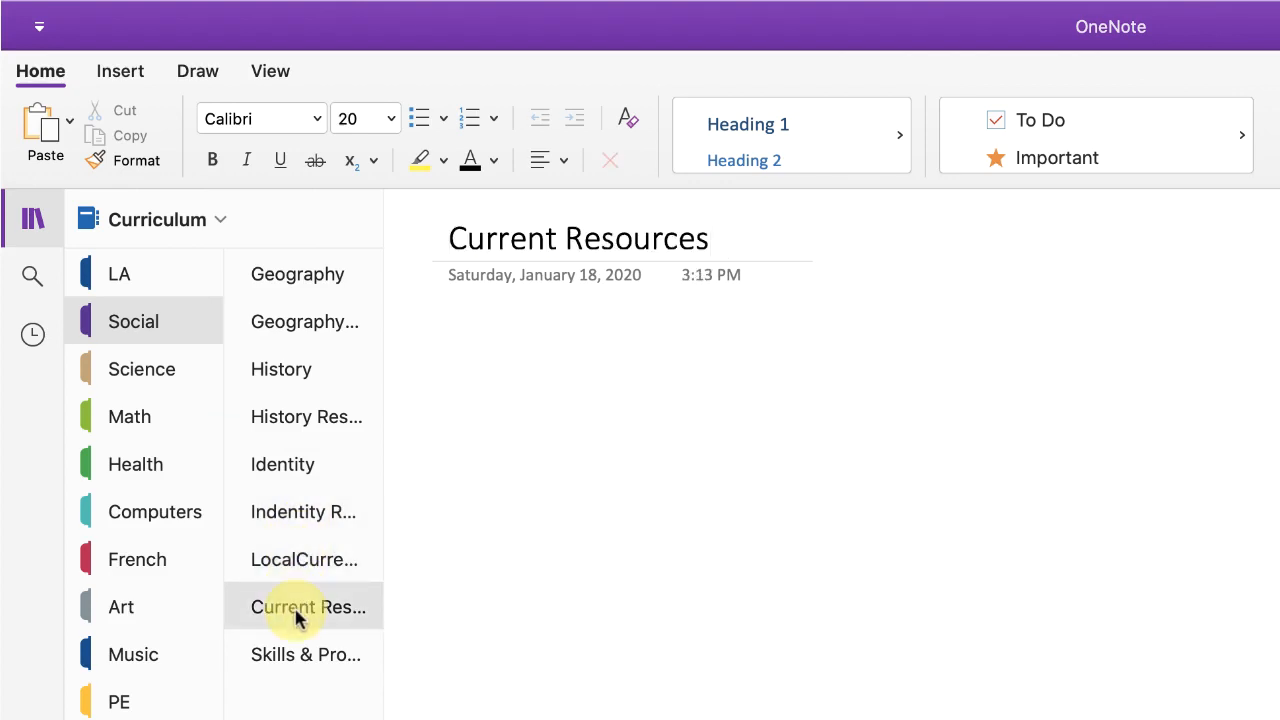
pyautogui.click(306, 654)
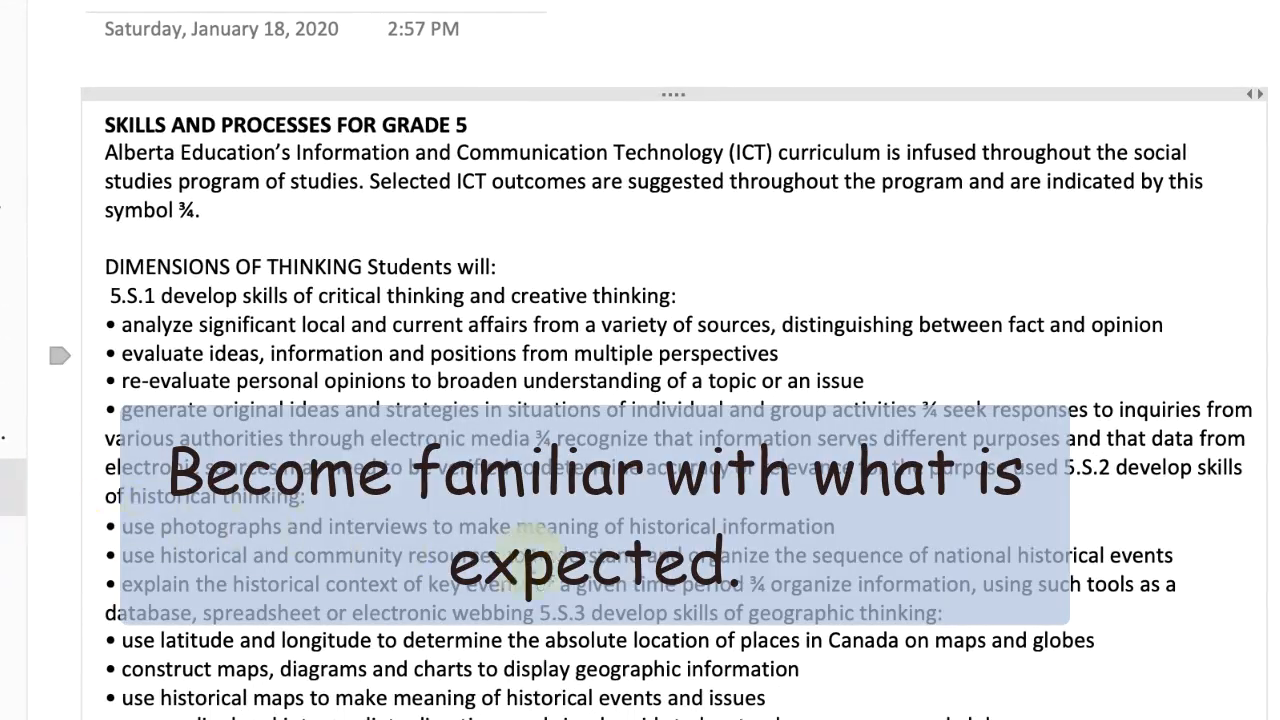
pyautogui.scroll(-3)
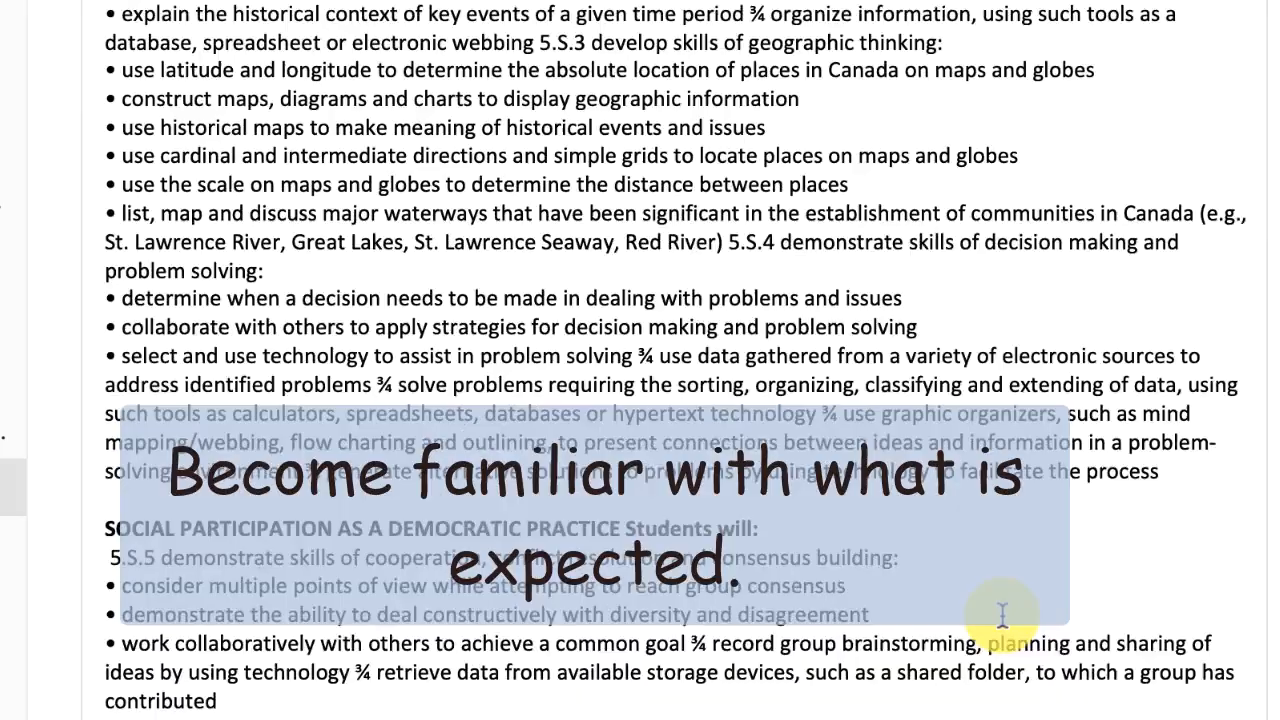
pyautogui.scroll(-3)
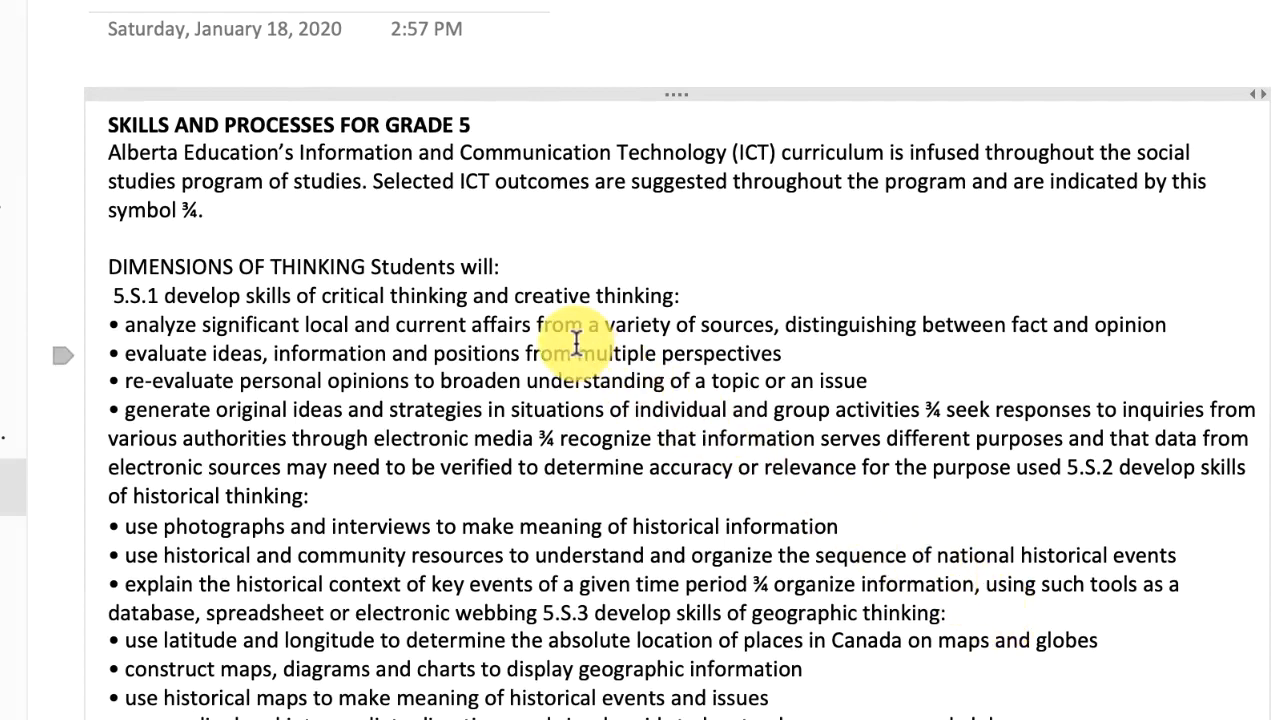
pyautogui.moveTo(1095, 343)
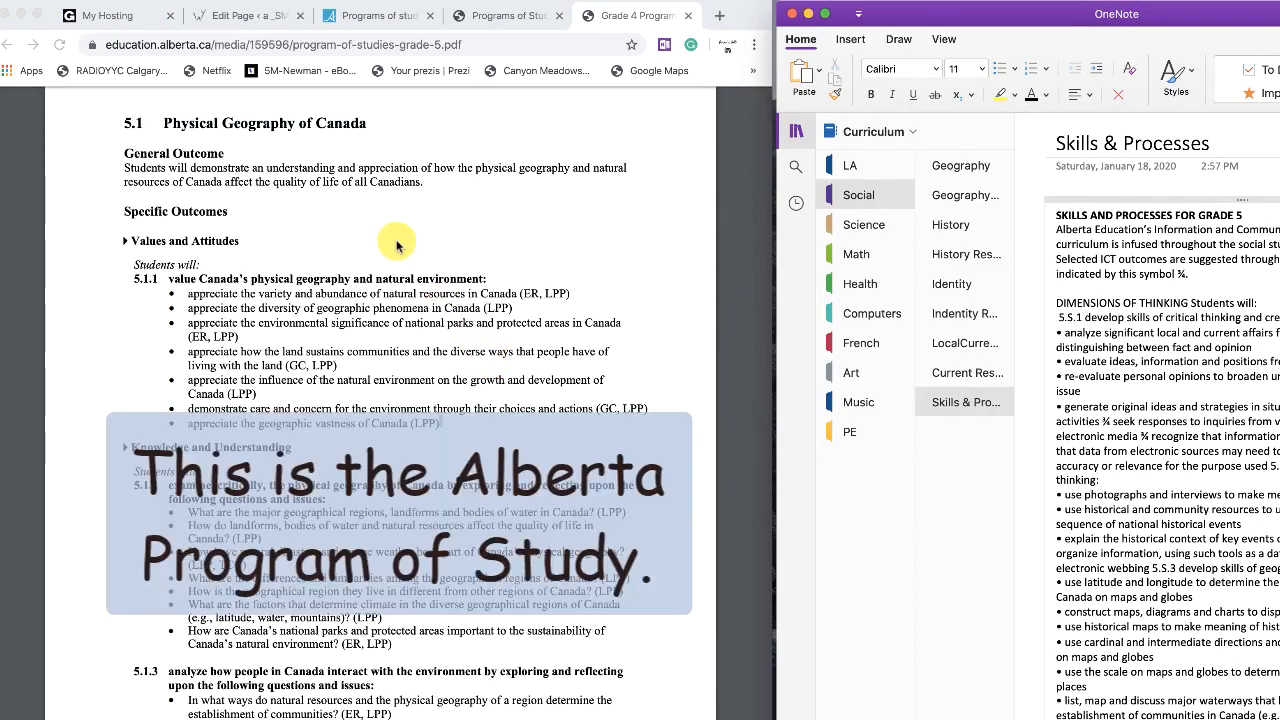
# - Scroll the PDF to section 5.2 Histories and Stories, then bring the Curriculum notebook forward
pyautogui.scroll(-3)
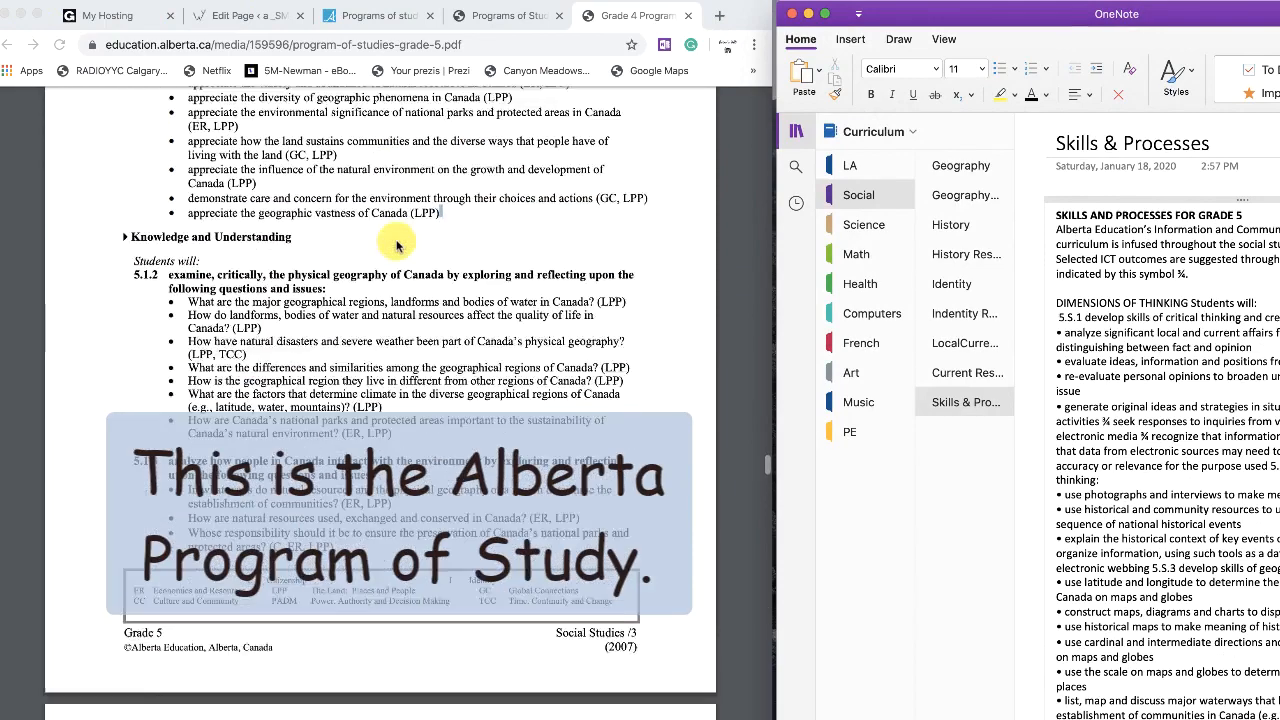
pyautogui.scroll(-3)
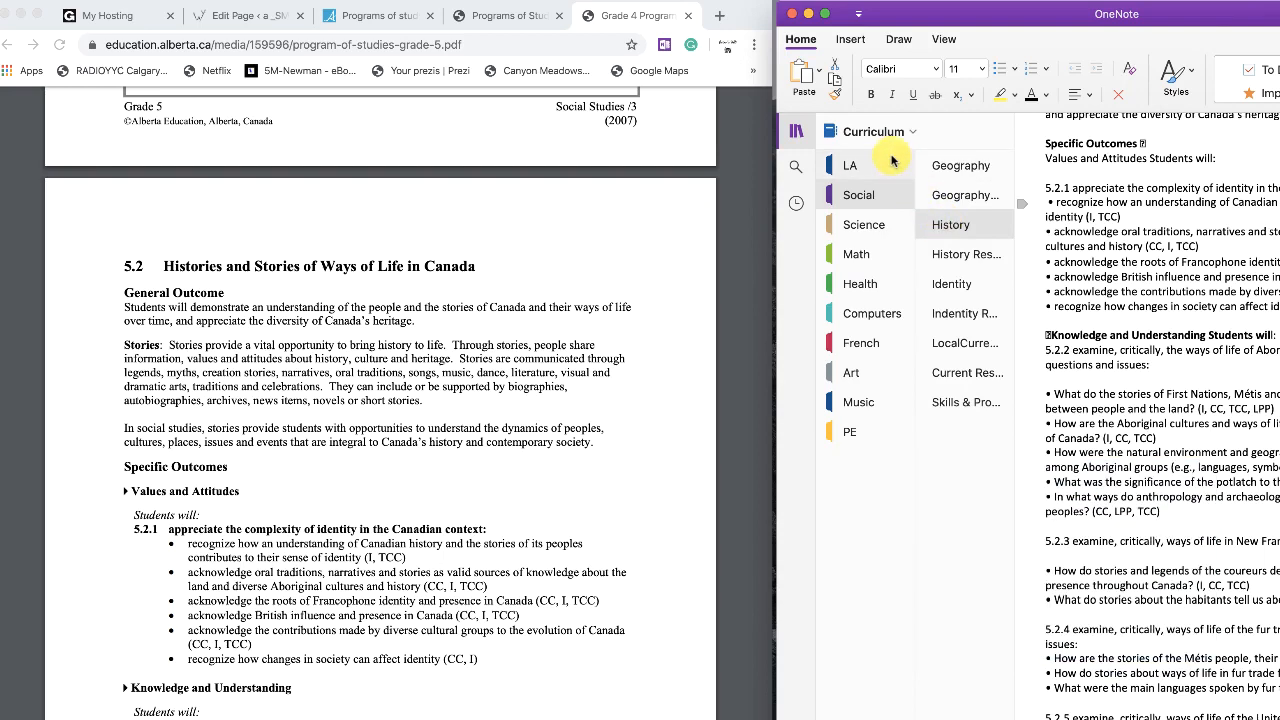
pyautogui.click(863, 224)
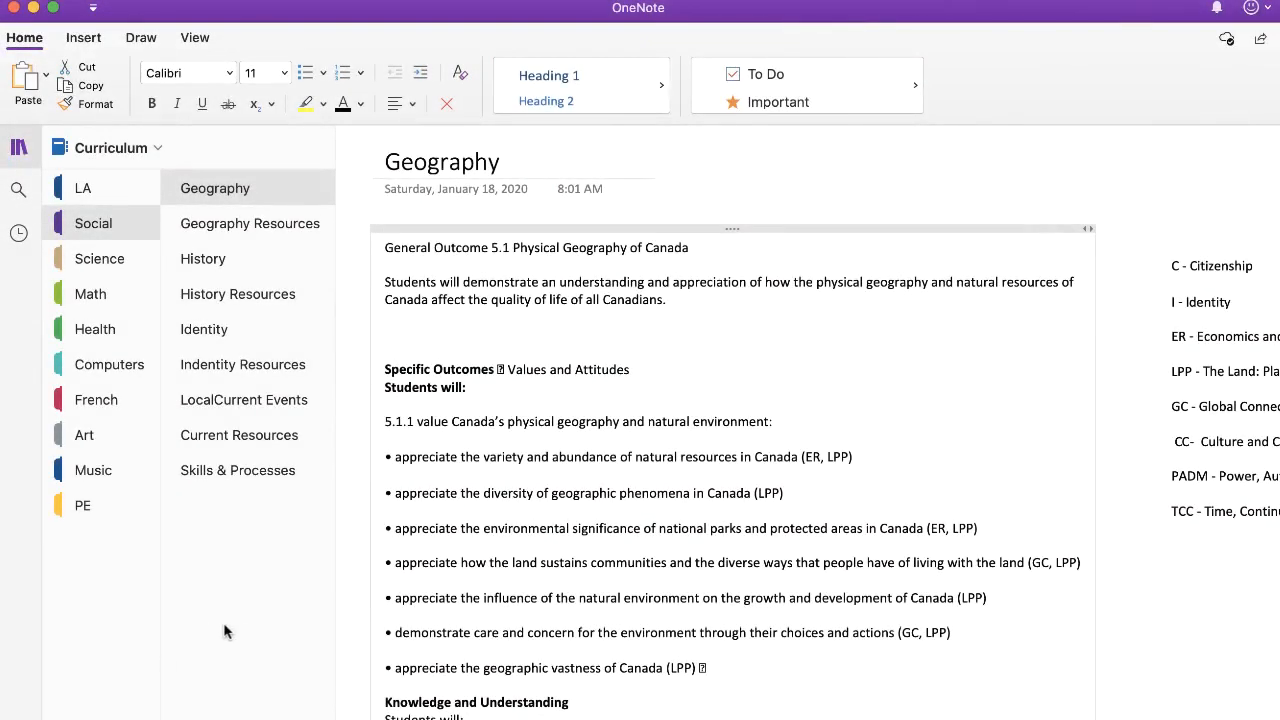
pyautogui.moveTo(140, 588)
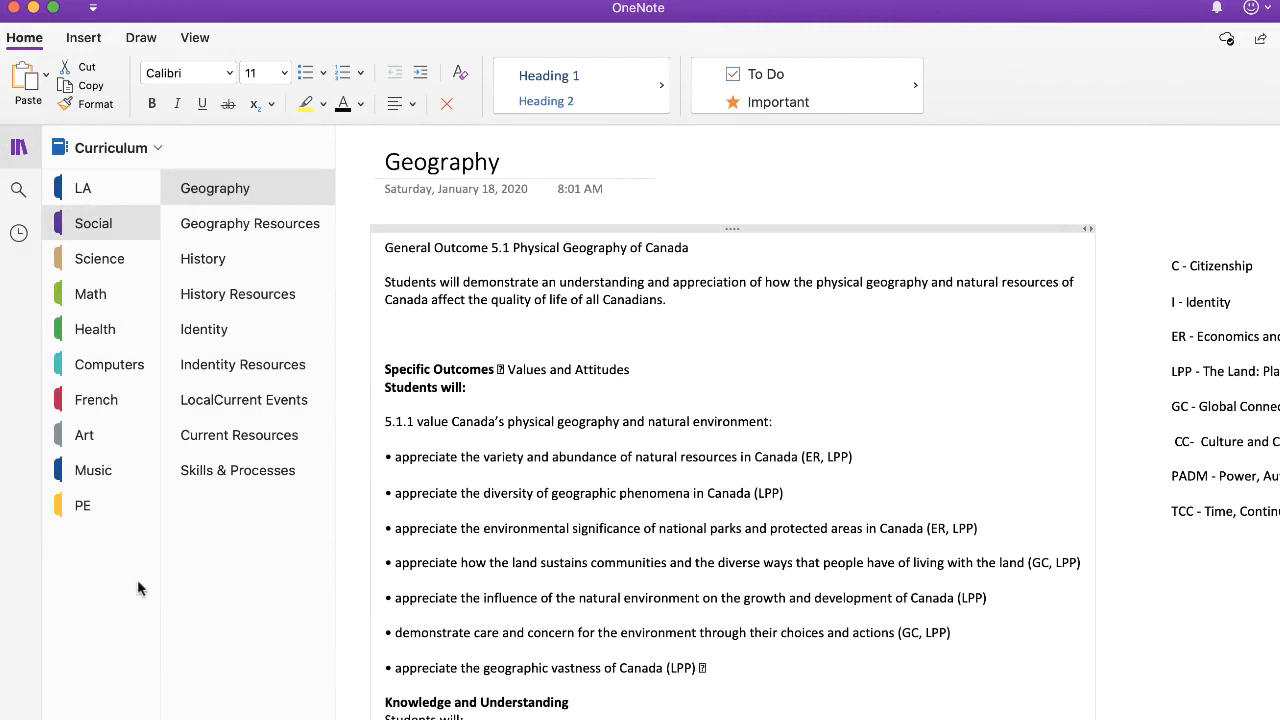
pyautogui.moveTo(124, 188)
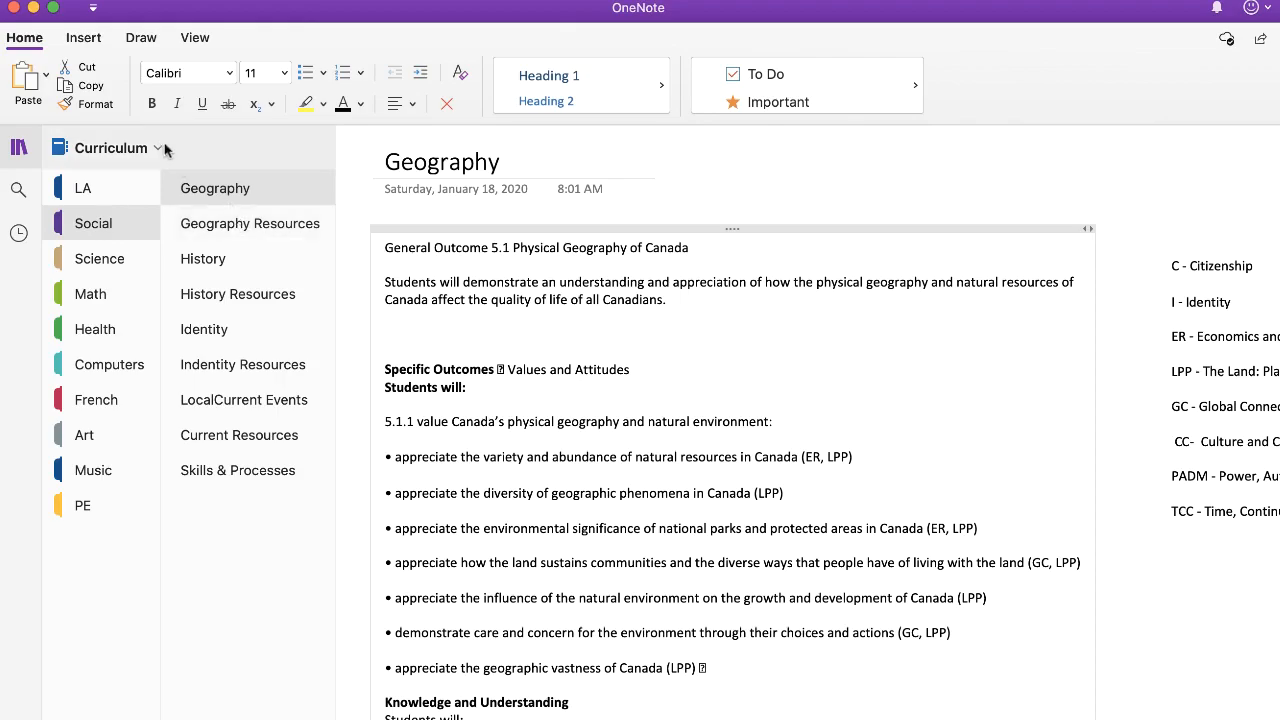
# - Open the Curriculum notebook dropdown to list recently opened notebooks
pyautogui.click(158, 147)
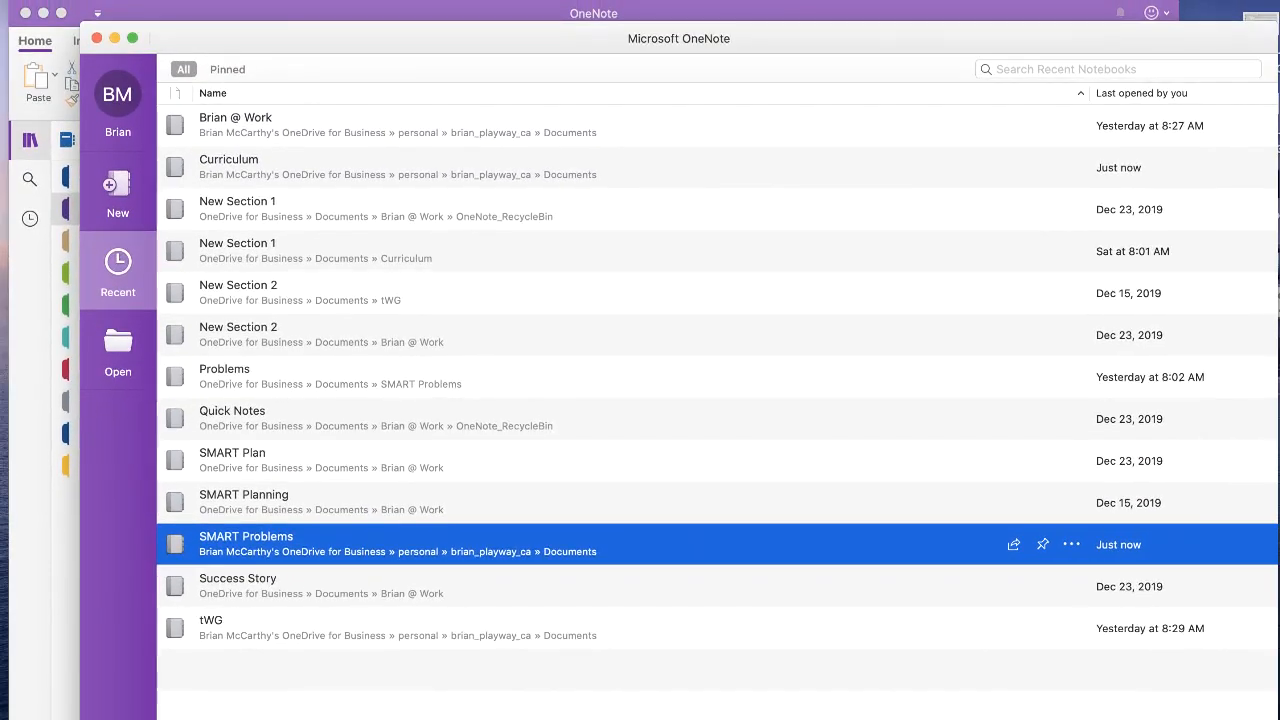
# - Create a new yellow notebook named 'Test'
pyautogui.click(117, 183)
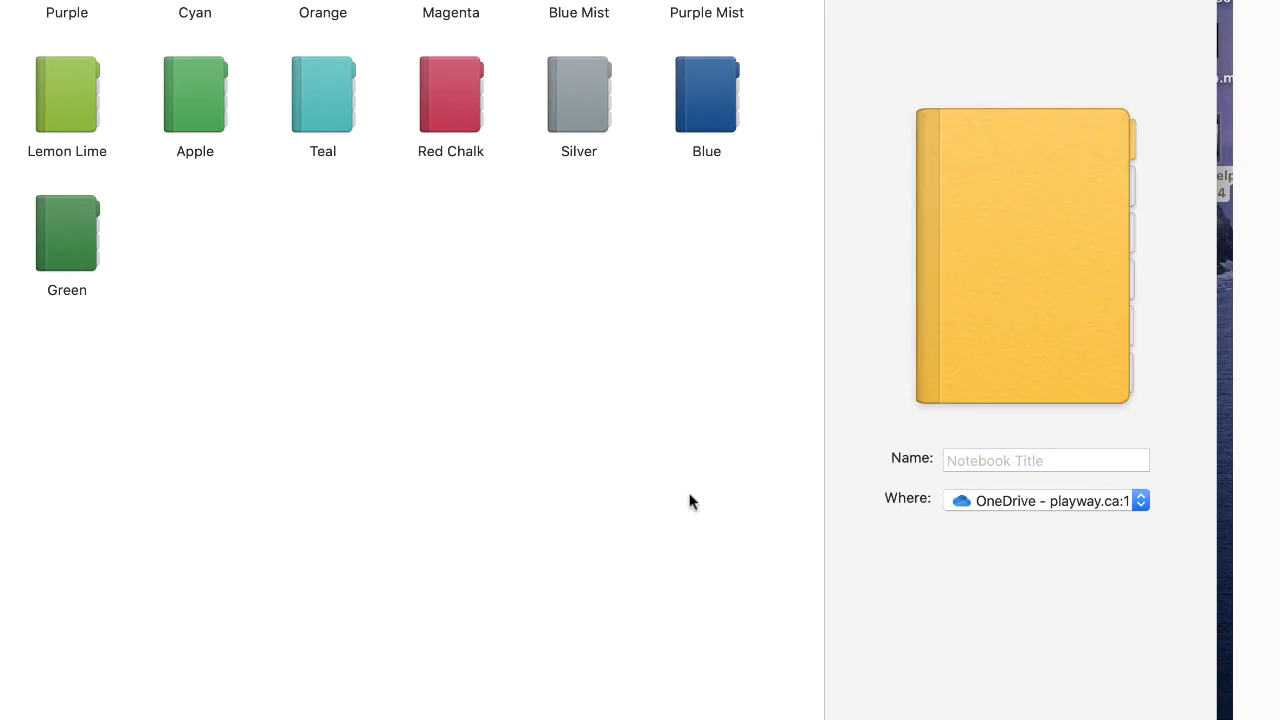
pyautogui.write('Te')
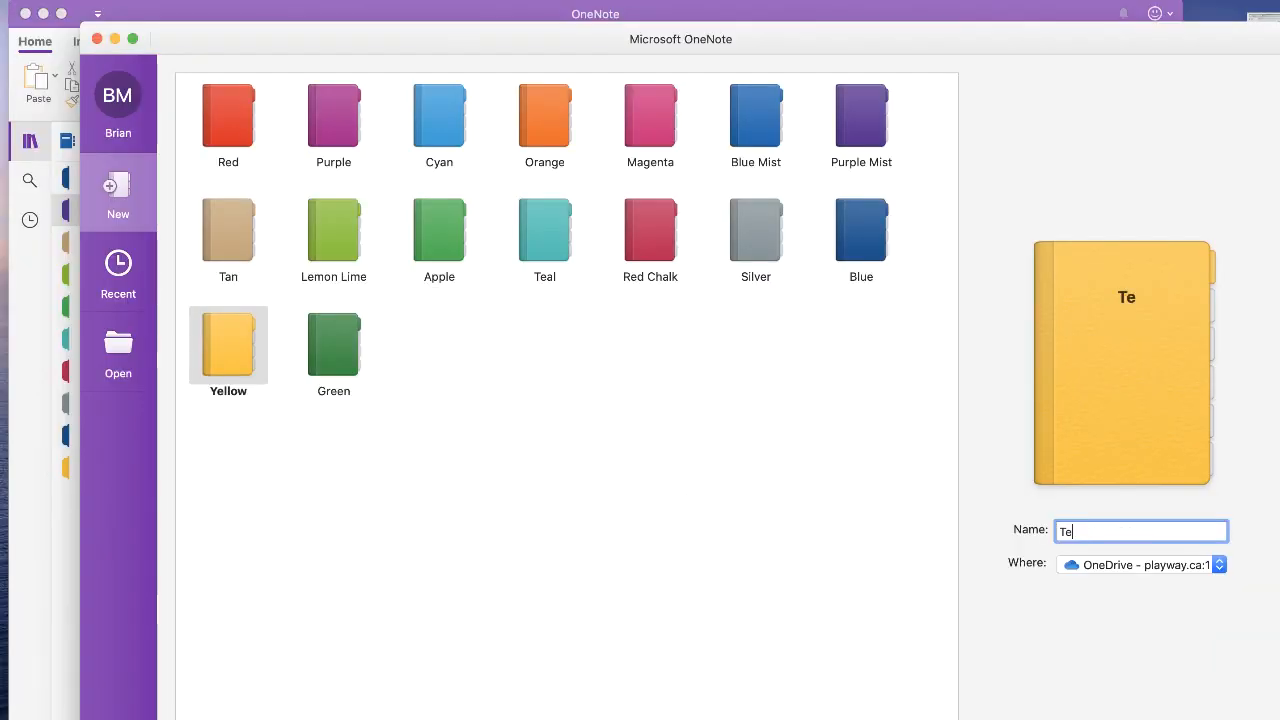
pyautogui.write('st')
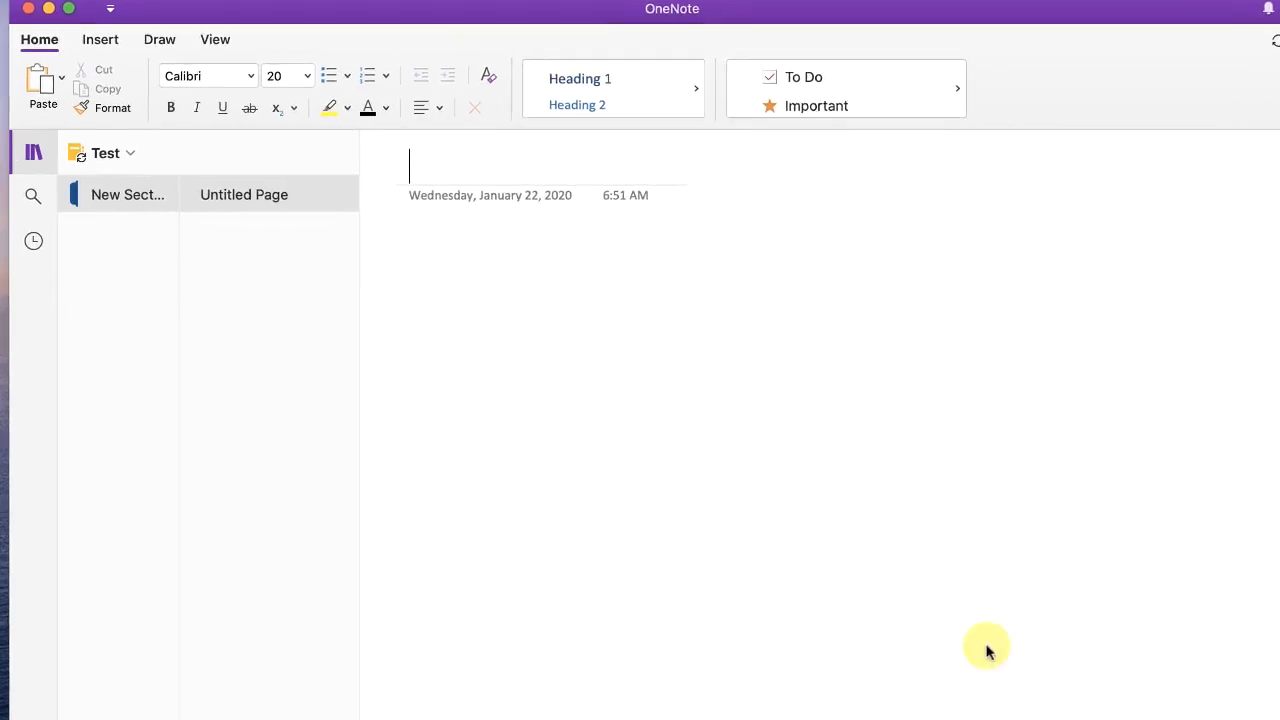
pyautogui.moveTo(128, 152)
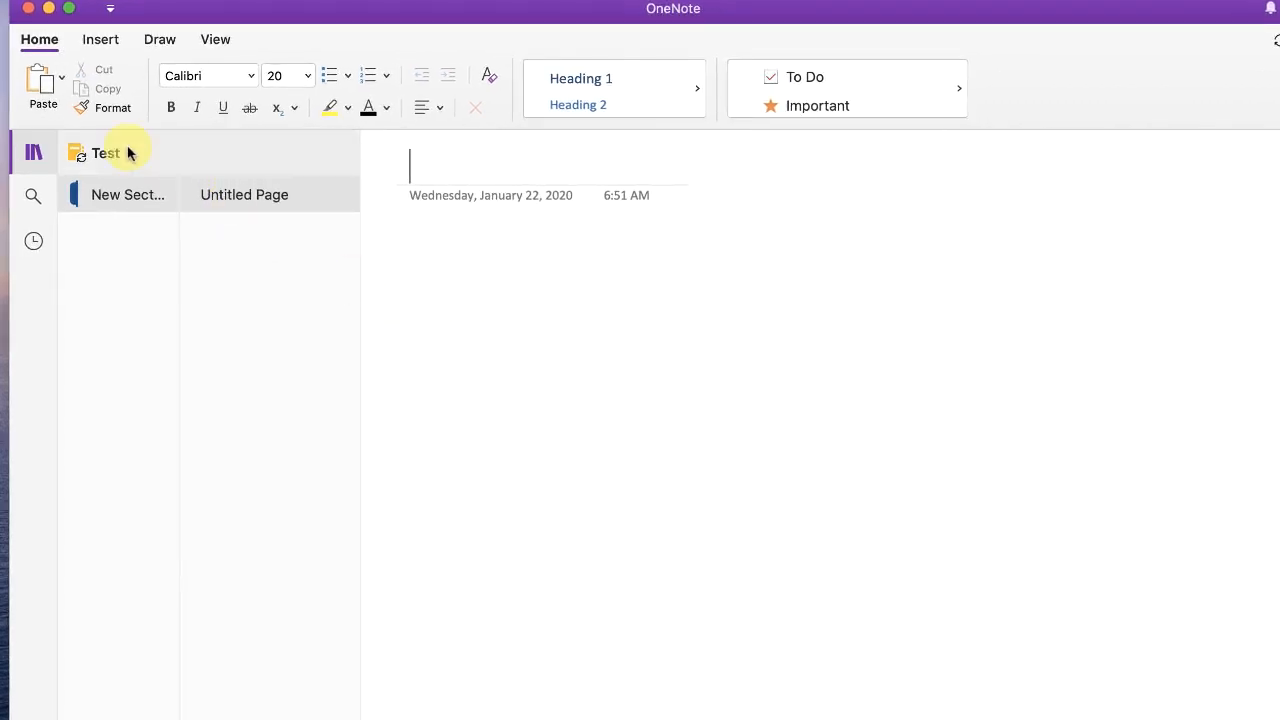
# - Add a section named 'Test 1' and start typing a page title
pyautogui.click(105, 152)
pyautogui.write('Test 1')
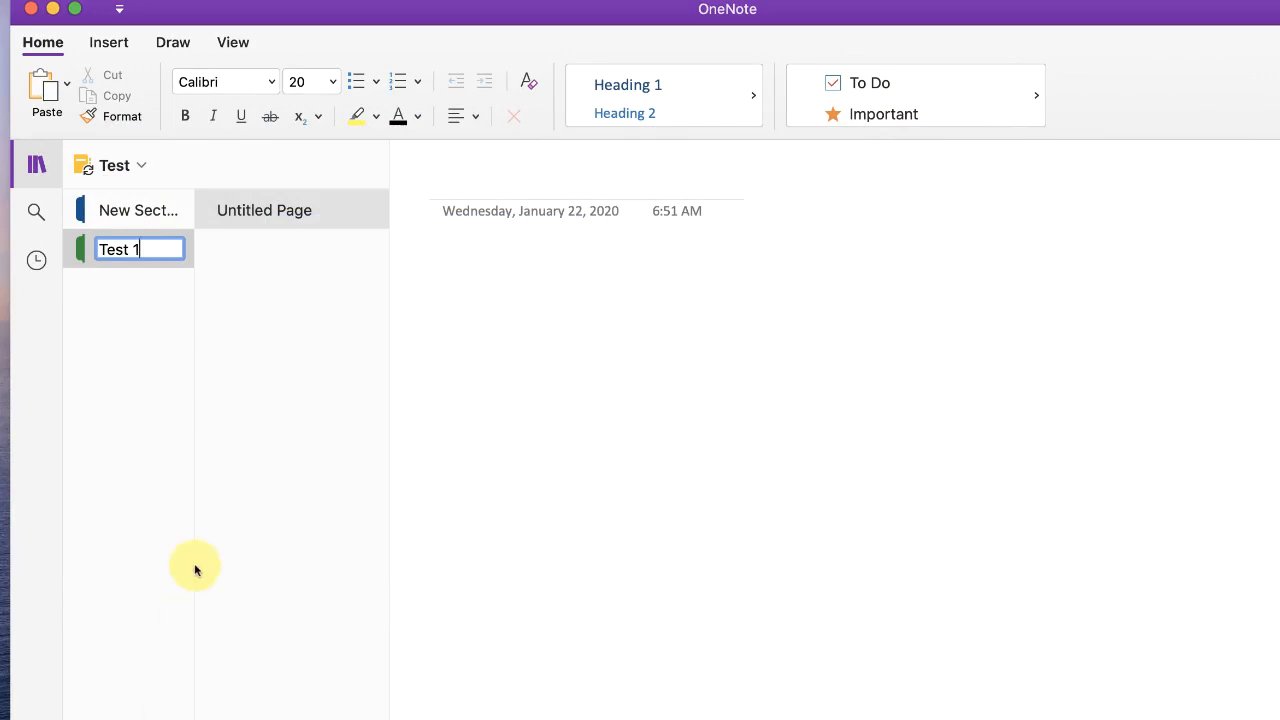
pyautogui.click(476, 187)
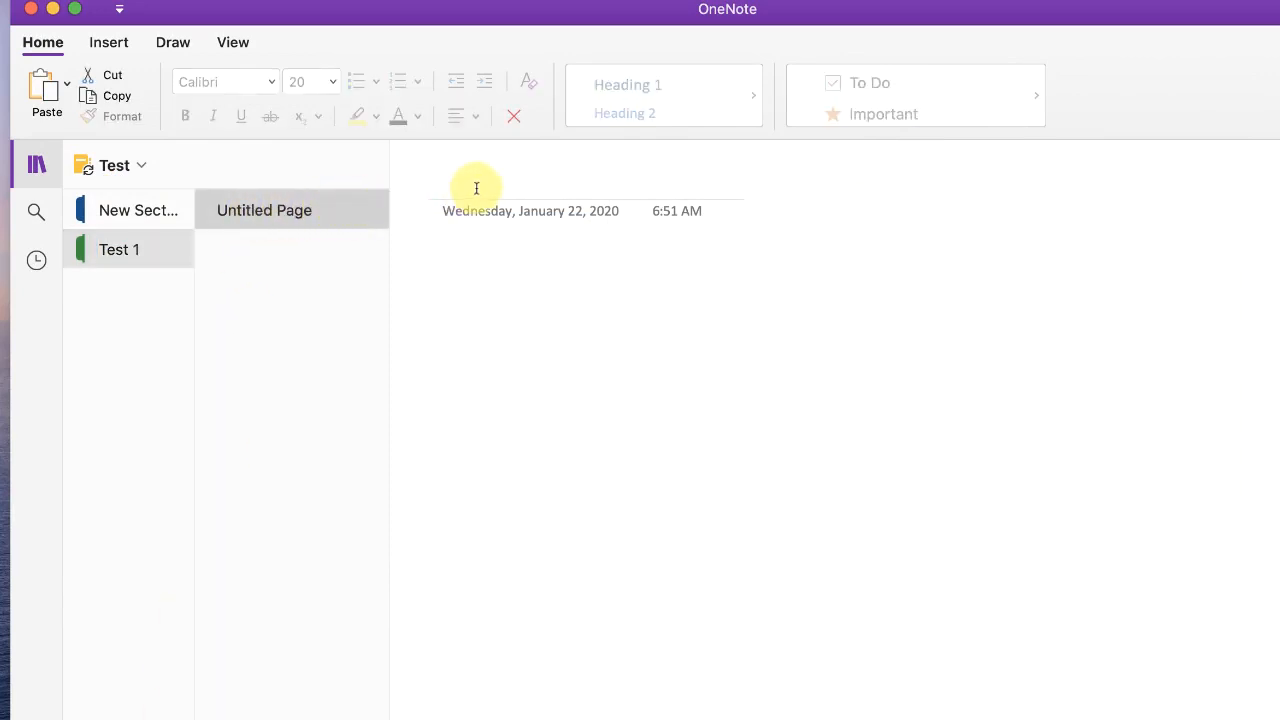
pyautogui.write('Test 1')
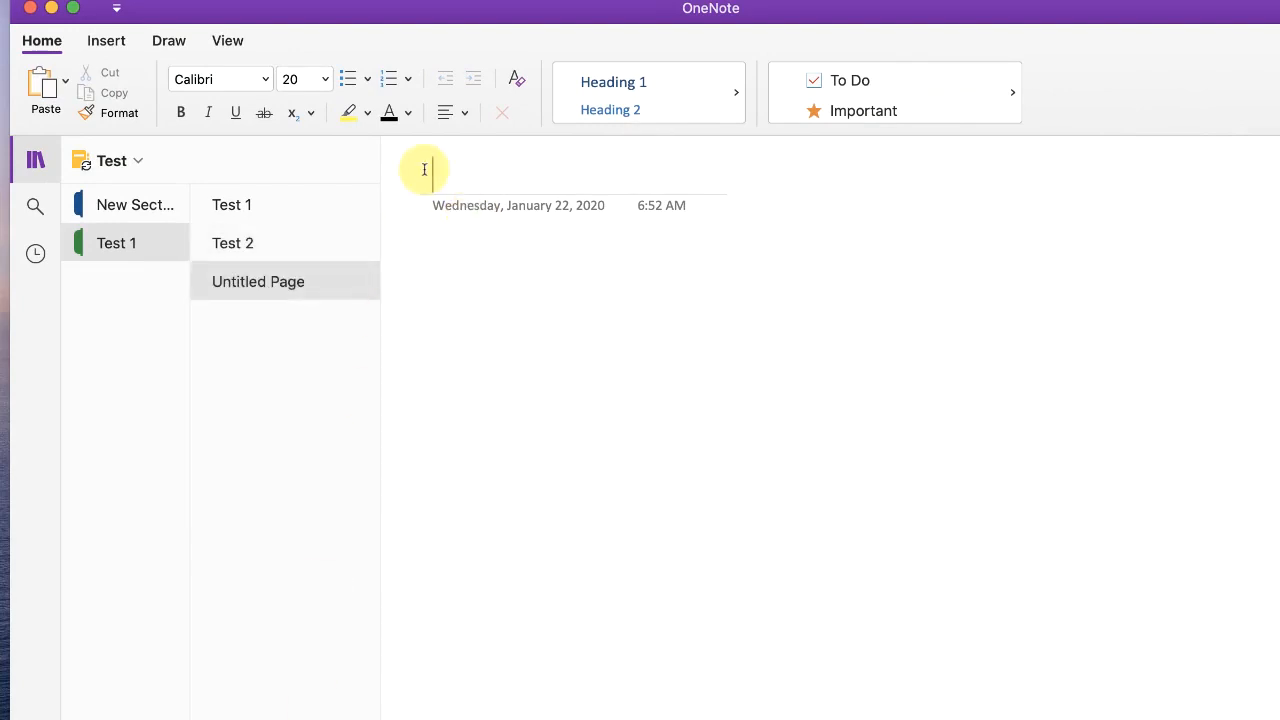
# - Title the untitled page 'Test 3' and return to the Curriculum notebook
pyautogui.write('Test 3')
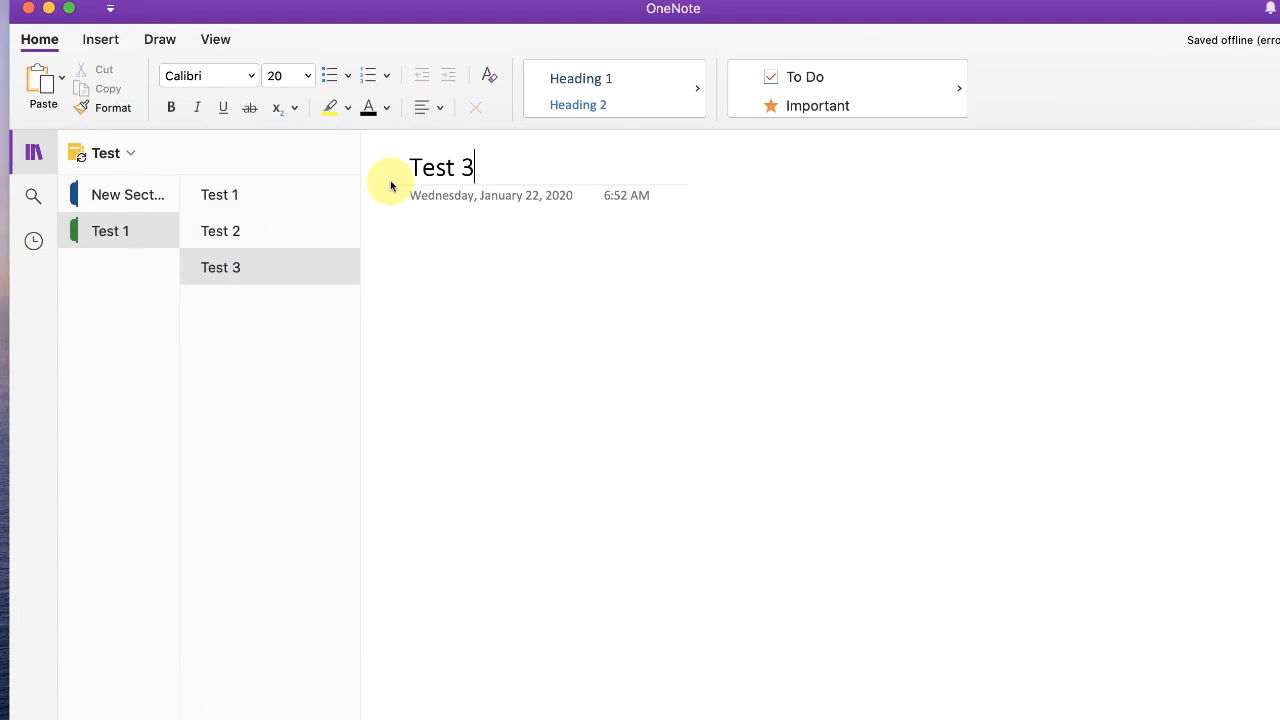
pyautogui.click(110, 152)
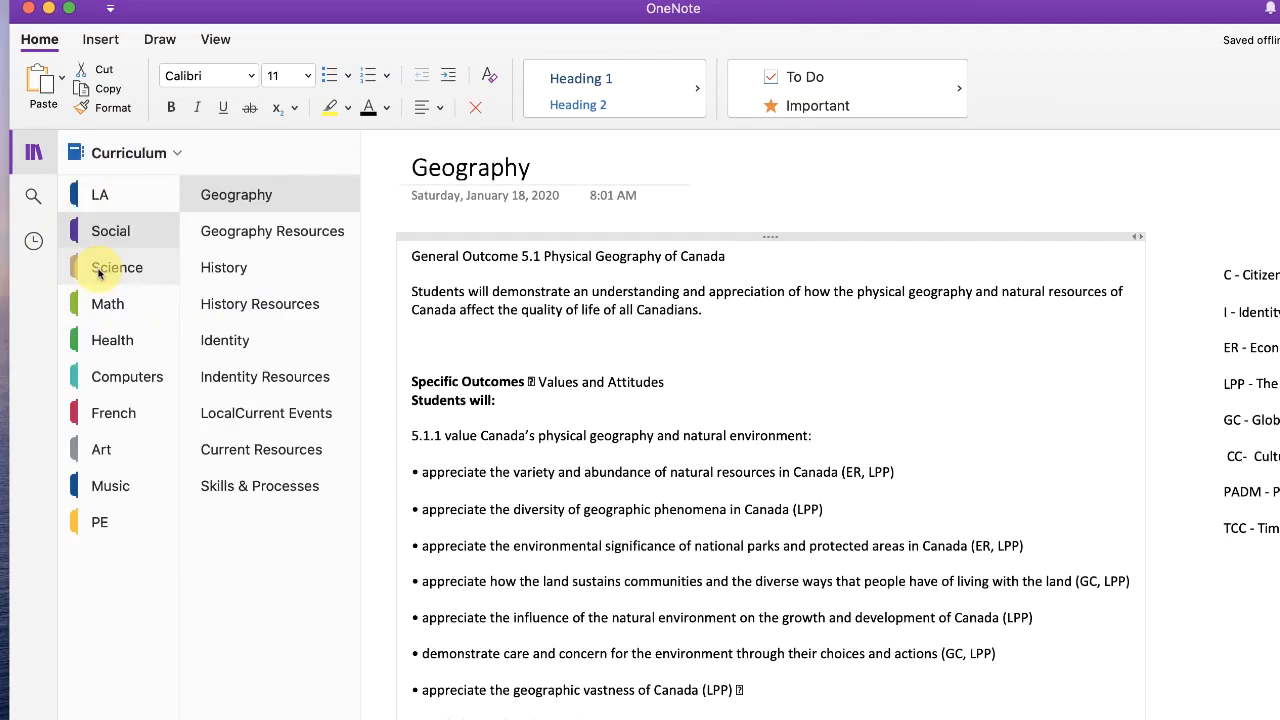
pyautogui.moveTo(137, 574)
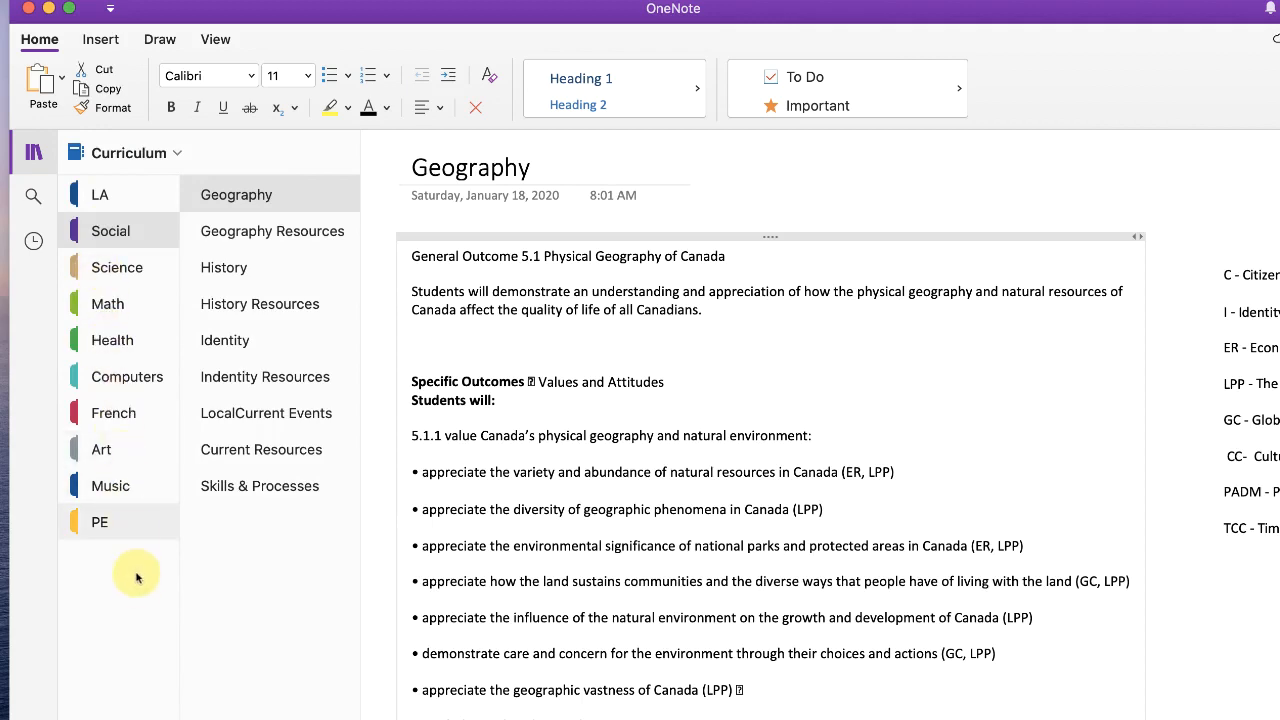